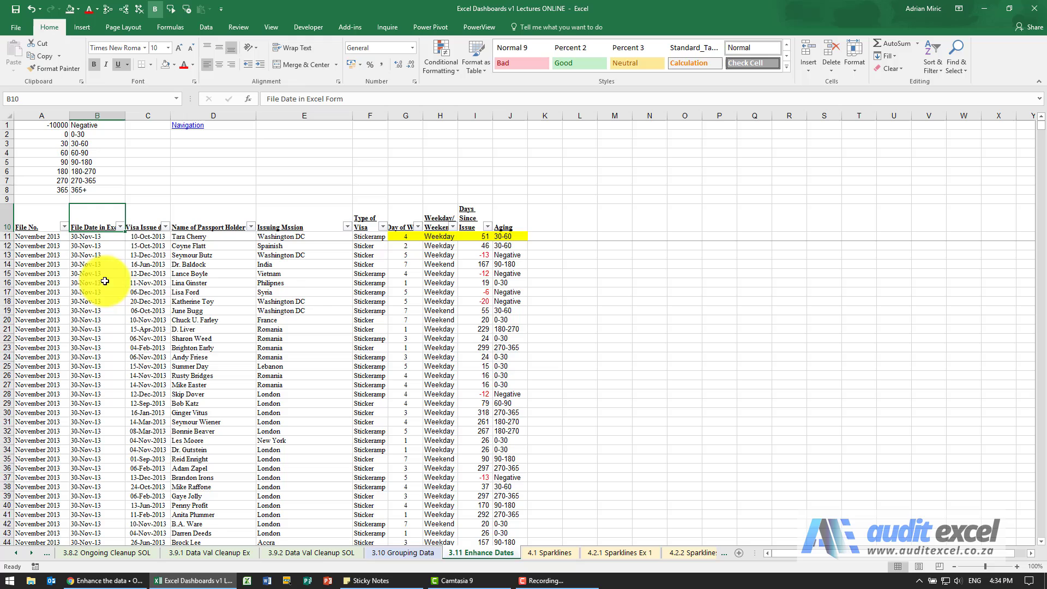
click(147, 235)
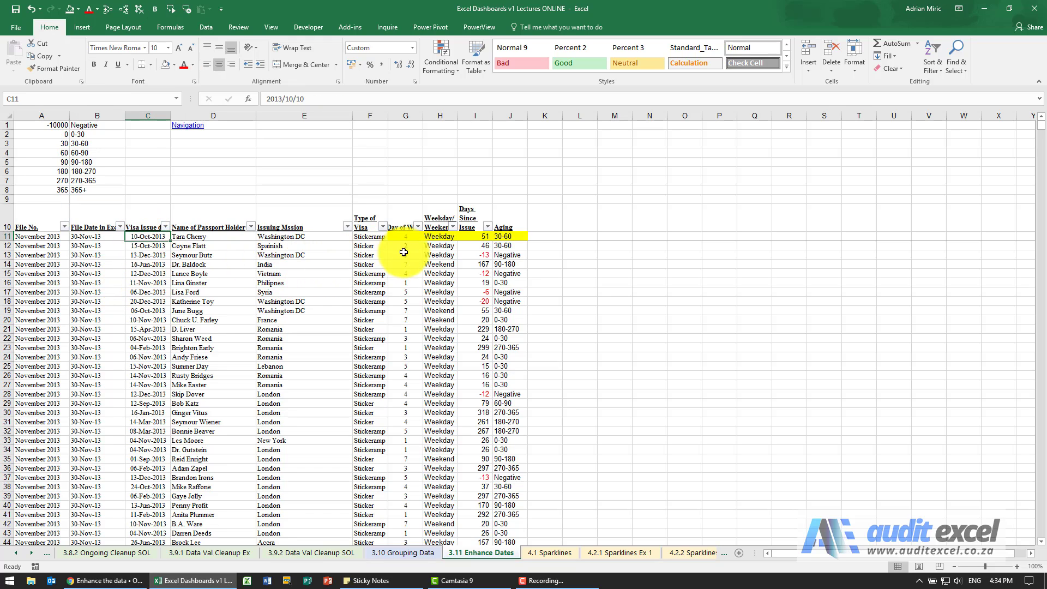
click(405, 236)
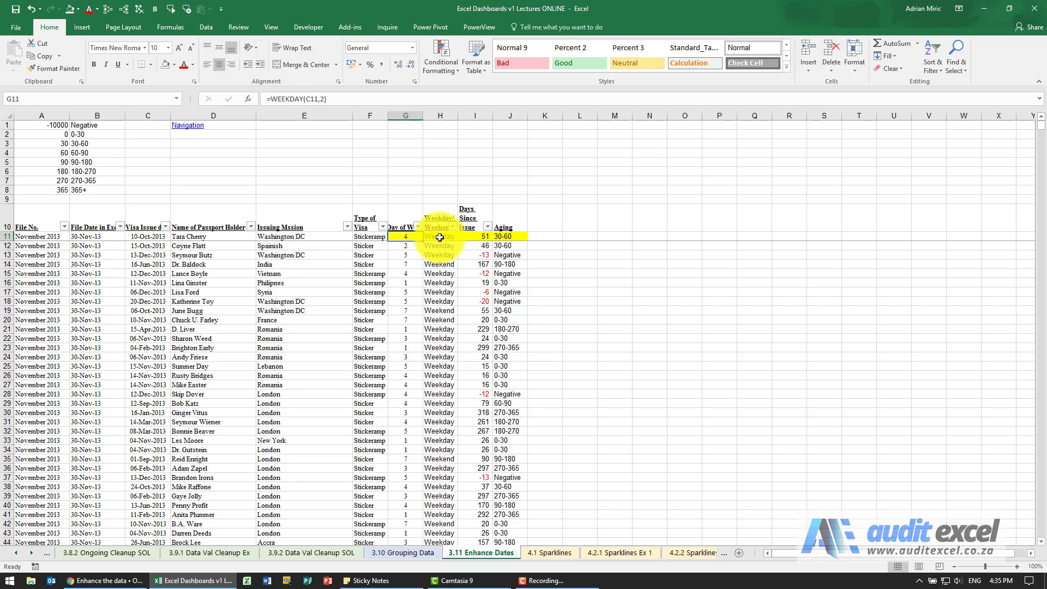
mouse_move(439, 237)
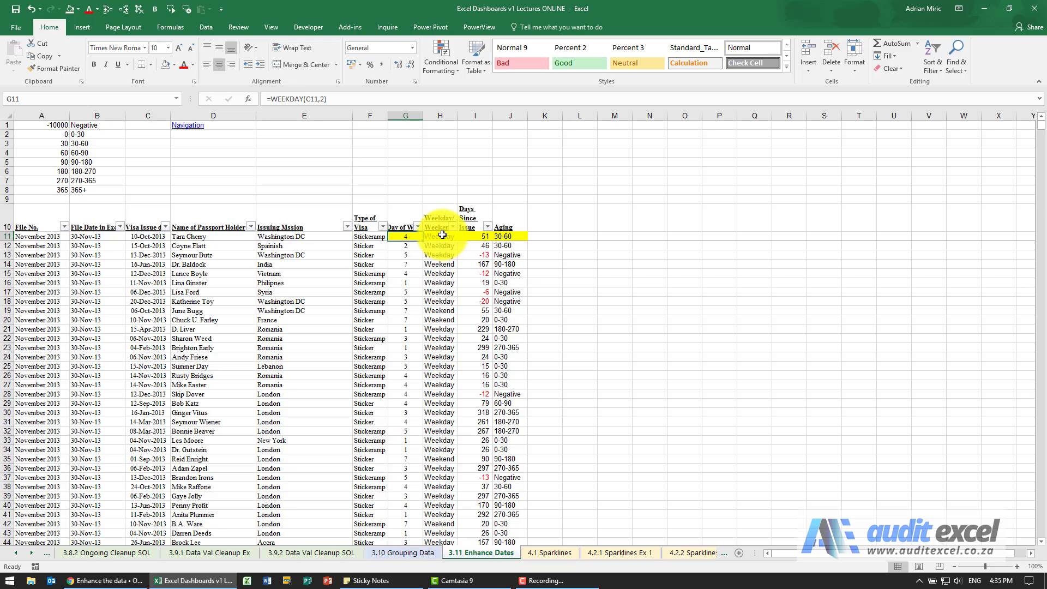
click(474, 236)
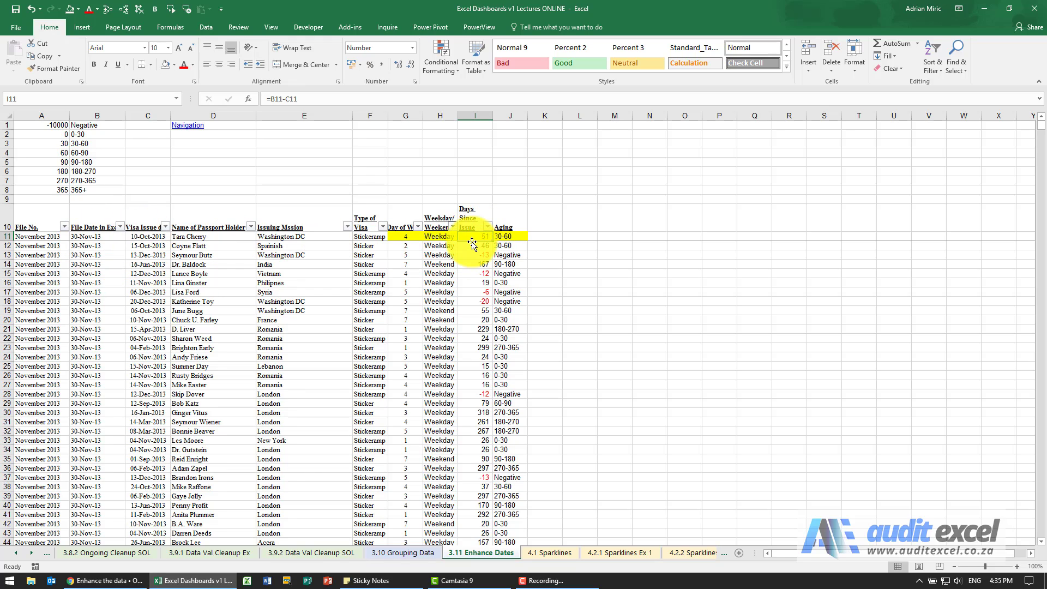
mouse_move(475, 302)
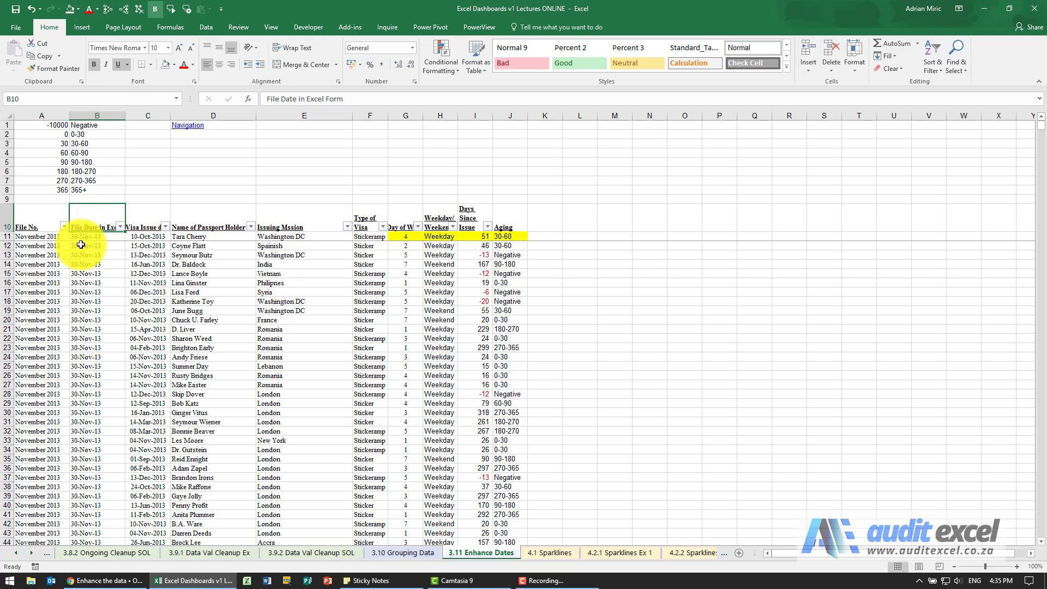
mouse_move(403, 257)
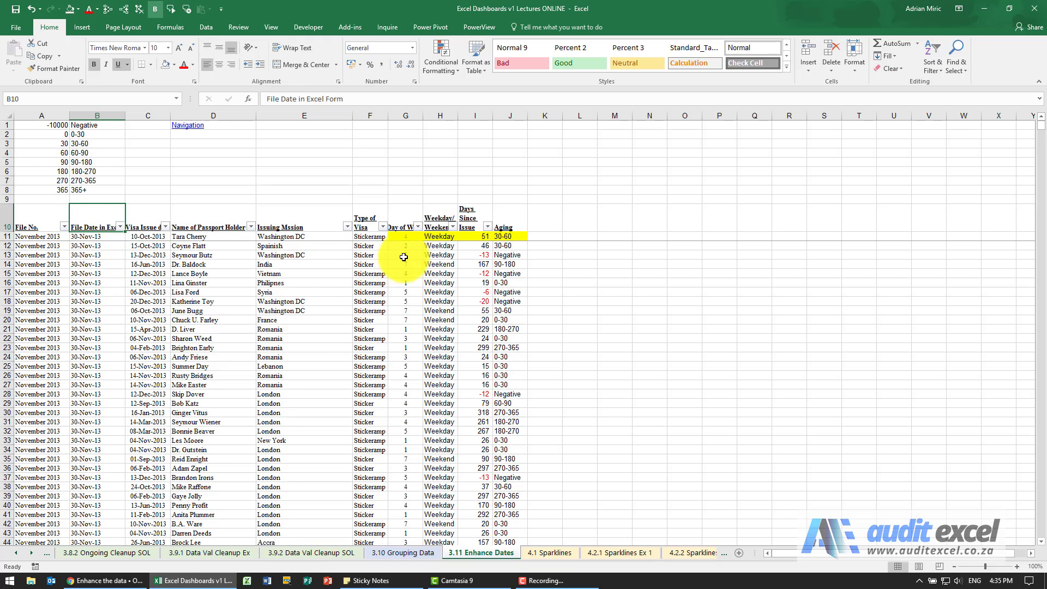
mouse_move(465, 263)
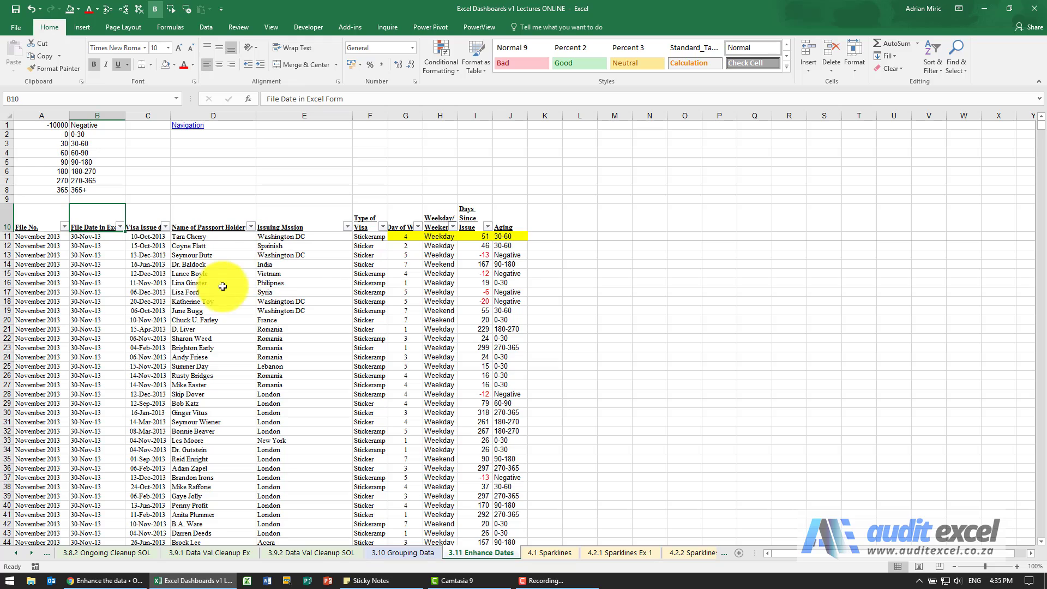
mouse_move(243, 260)
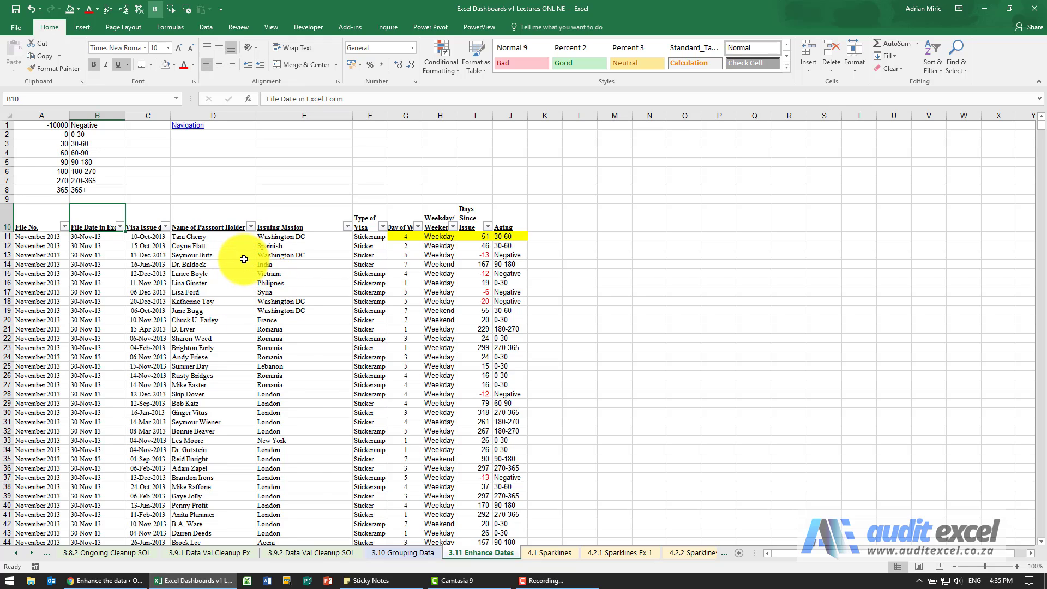
mouse_move(237, 273)
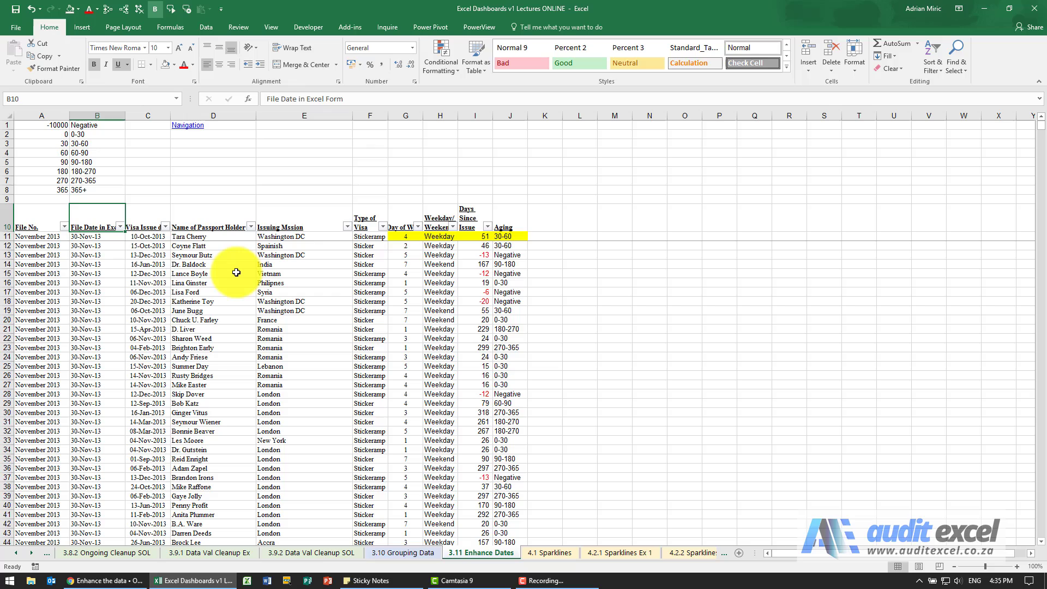